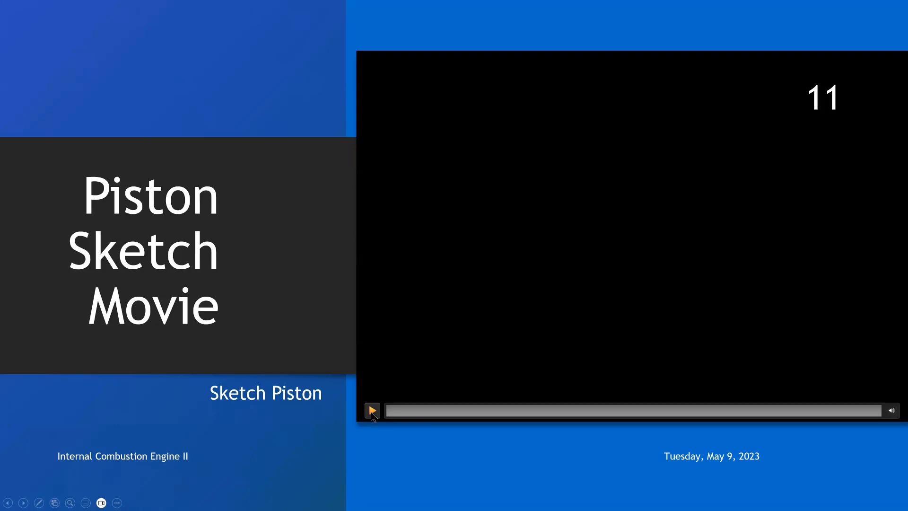
Play the embedded Piston Sketch movie on the slide and raise the playback volume
{"action": "left_click", "coordinate": [371, 410]}
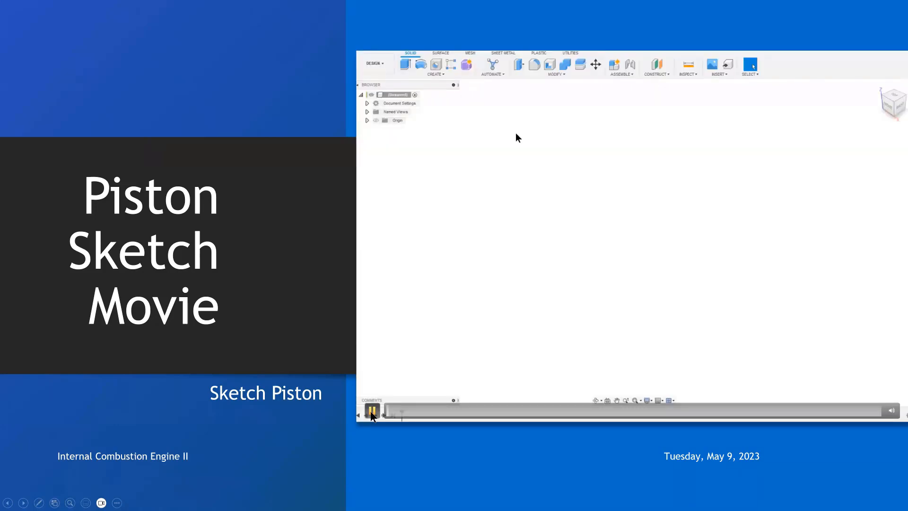
{"action": "left_click", "coordinate": [372, 411]}
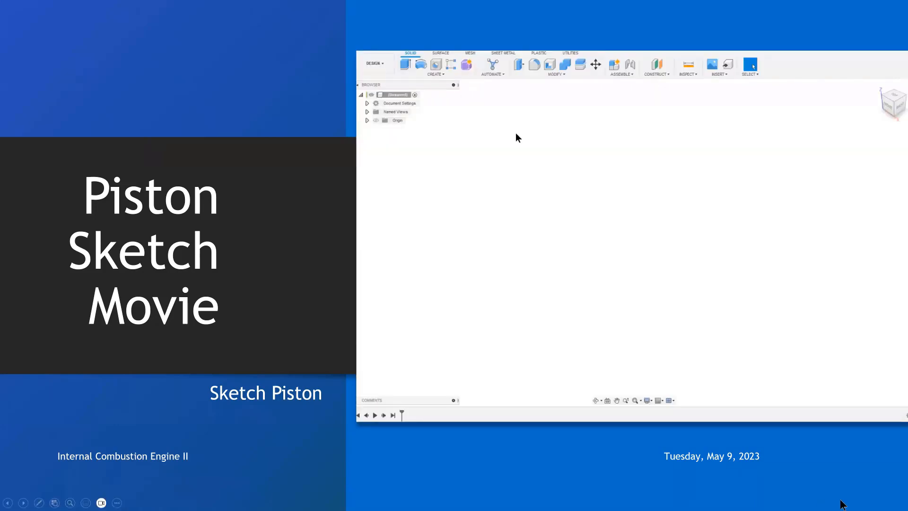
{"action": "left_click", "coordinate": [12, 501]}
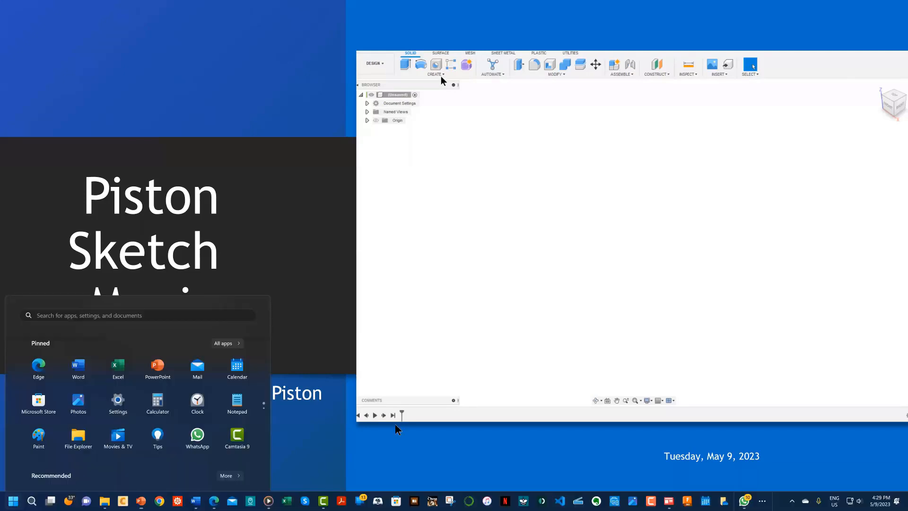
{"action": "left_click", "coordinate": [436, 74]}
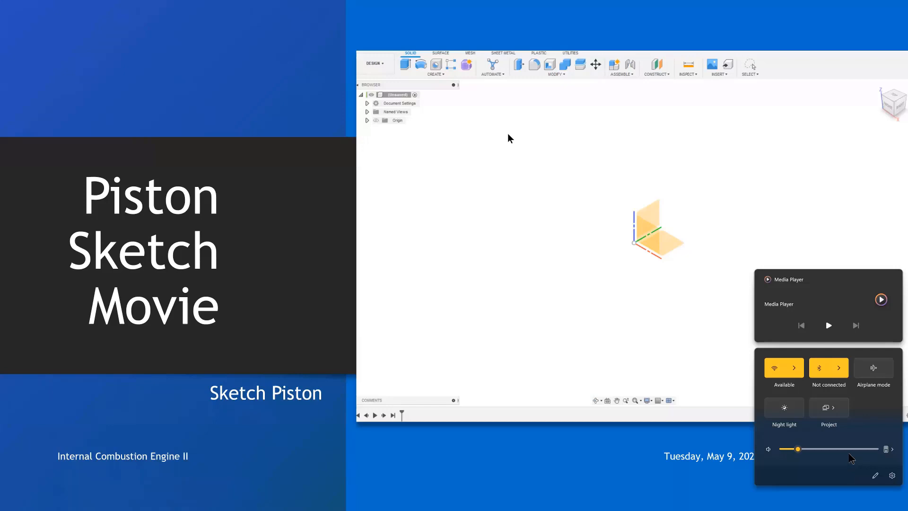
{"action": "left_click_drag", "start_coordinate": [798, 448], "coordinate": [866, 449]}
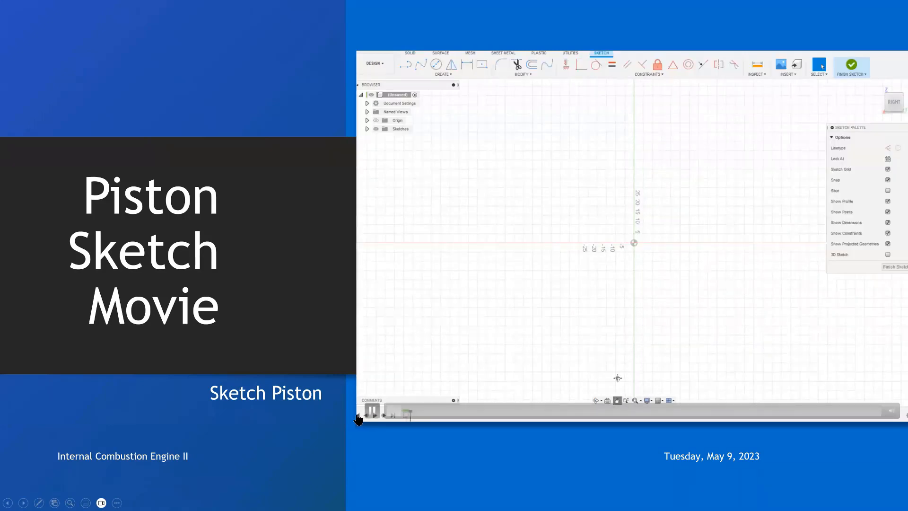
Draw a vertical construction line up from the origin and dimension it 240 mm
{"action": "left_click", "coordinate": [373, 413]}
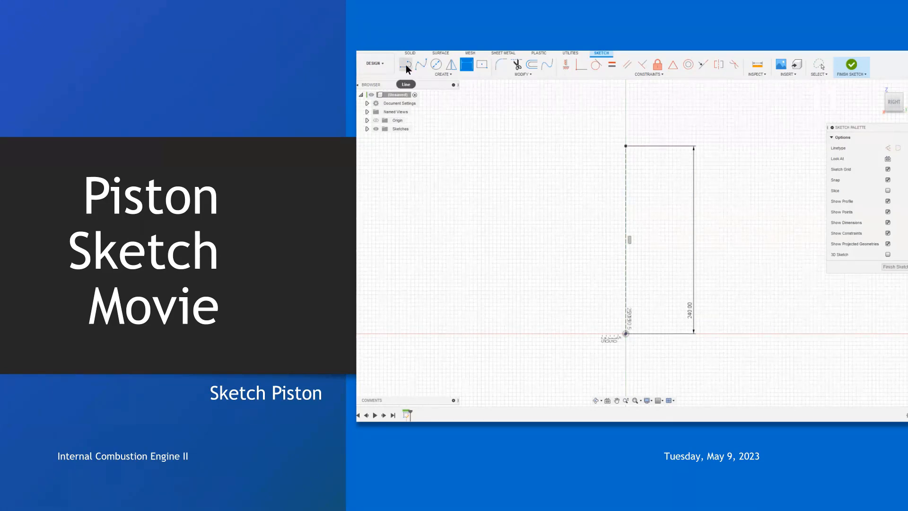
{"action": "mouse_move", "coordinate": [406, 64]}
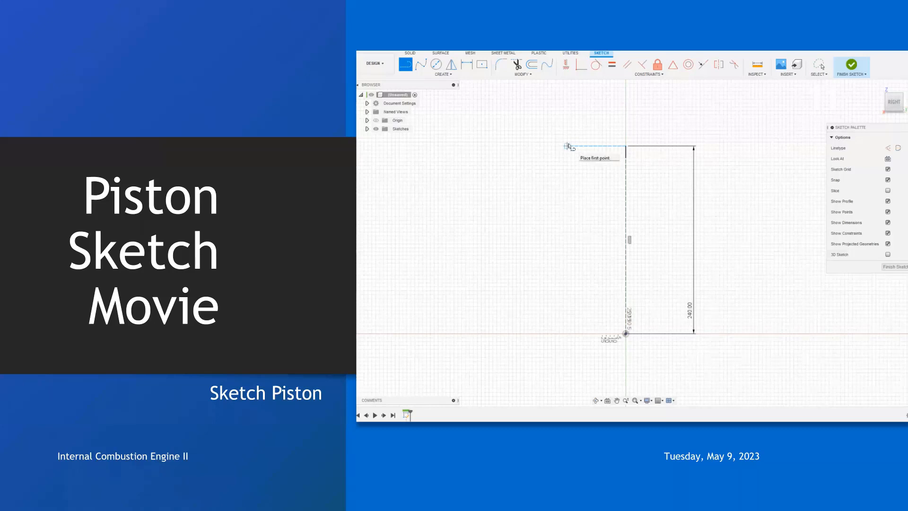
Sketch a chain of profile lines running left and down from the centerline's top
{"action": "left_click", "coordinate": [565, 144]}
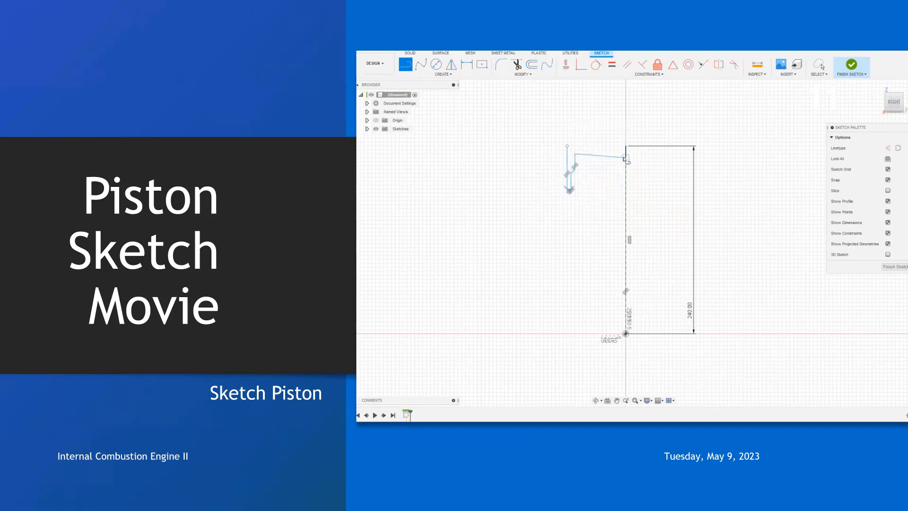
{"action": "left_click", "coordinate": [405, 64]}
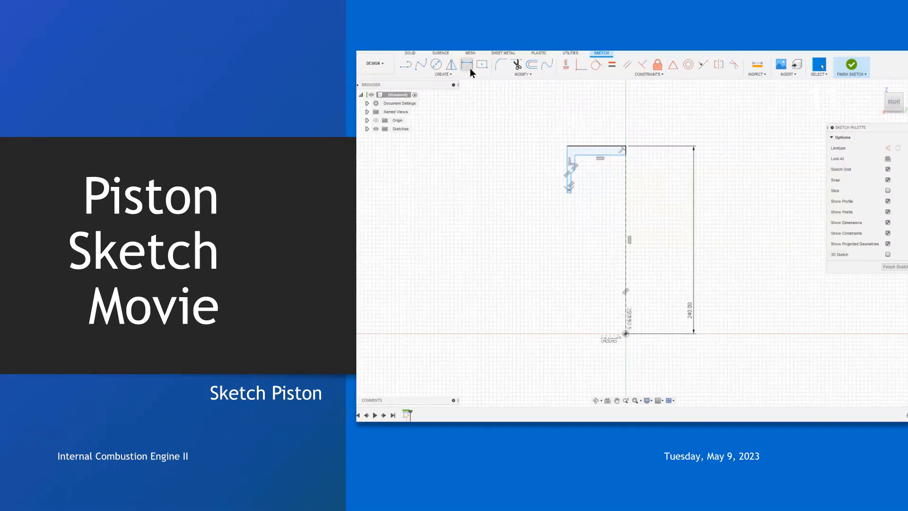
Dimension the profile's top edges and side wall, including 20 mm and 24 mm heights
{"action": "left_click", "coordinate": [465, 64]}
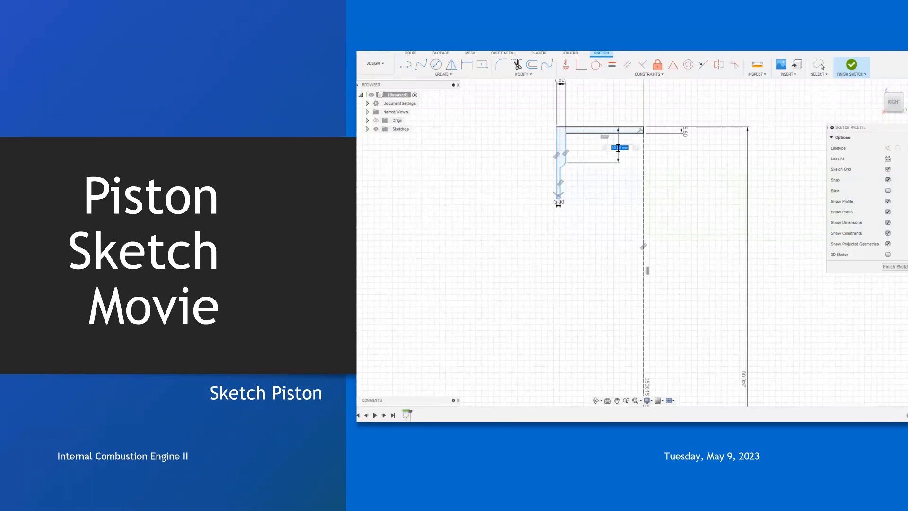
{"action": "left_click", "coordinate": [465, 64]}
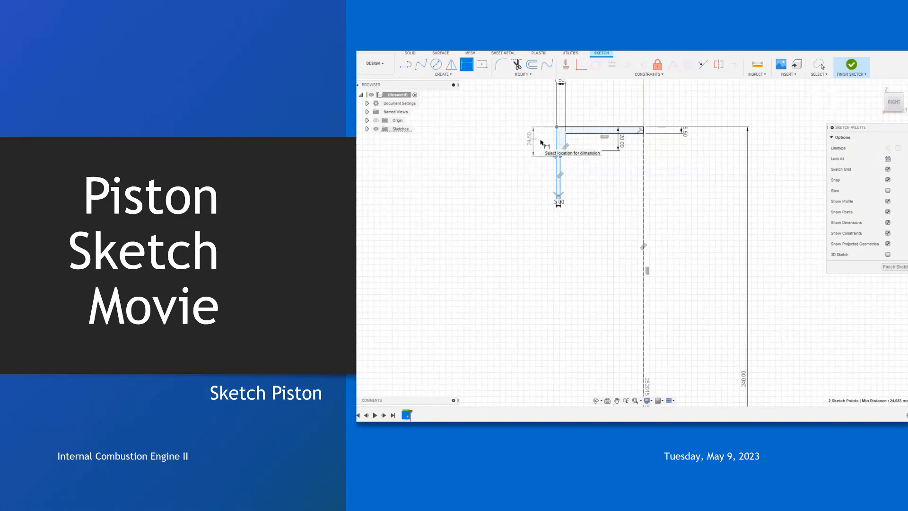
Set the inner ledge width to 40 mm, dismiss the over-constrained warning, add 50 mm height
{"action": "left_click", "coordinate": [556, 130]}
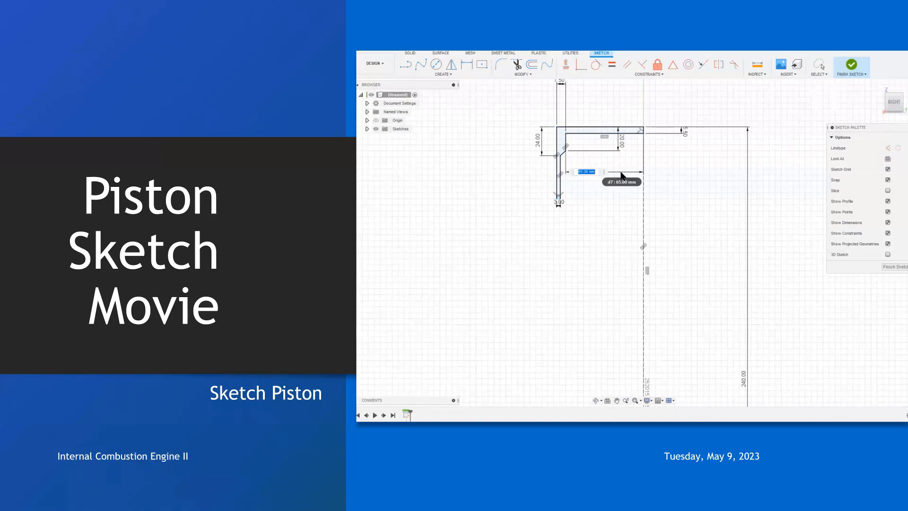
{"action": "type", "text": "40.00"}
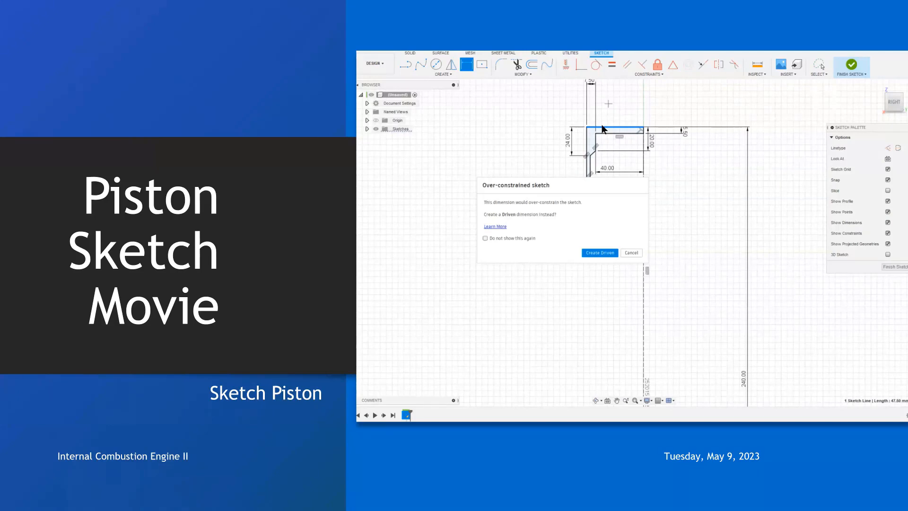
{"action": "mouse_move", "coordinate": [585, 148]}
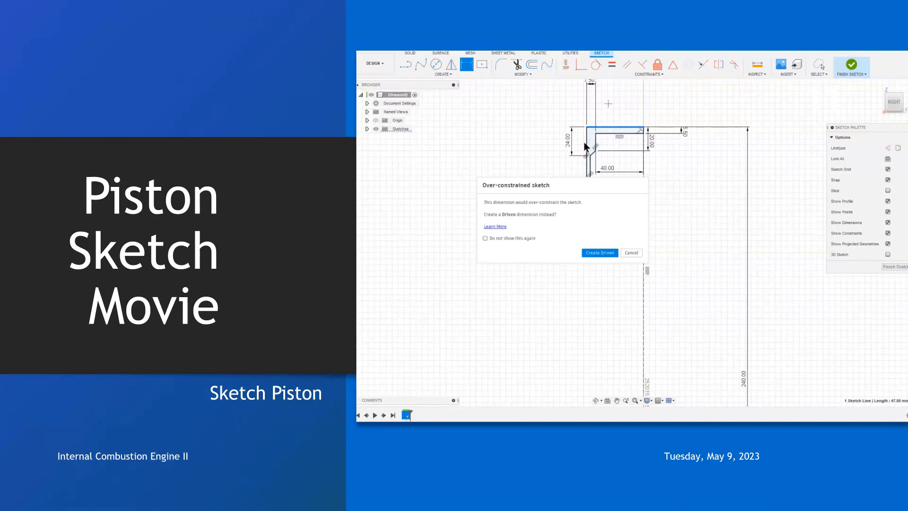
{"action": "left_click", "coordinate": [599, 253]}
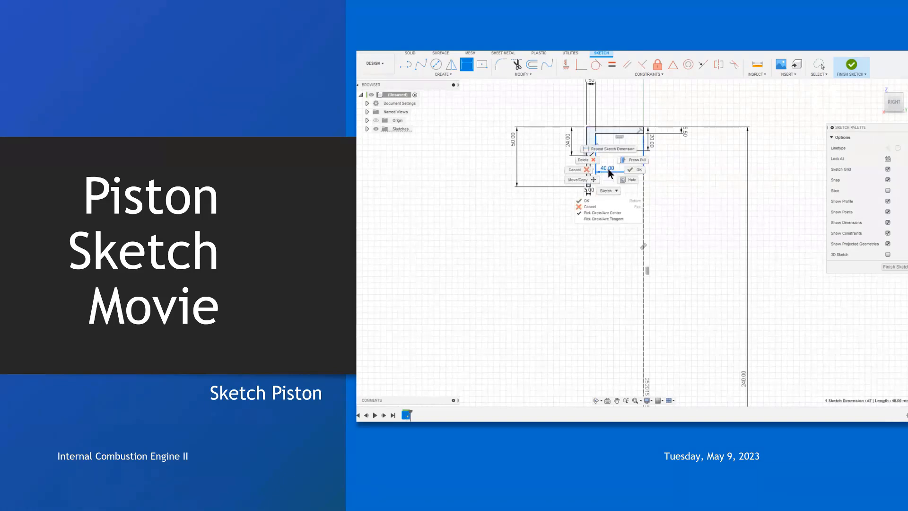
{"action": "left_click", "coordinate": [630, 170]}
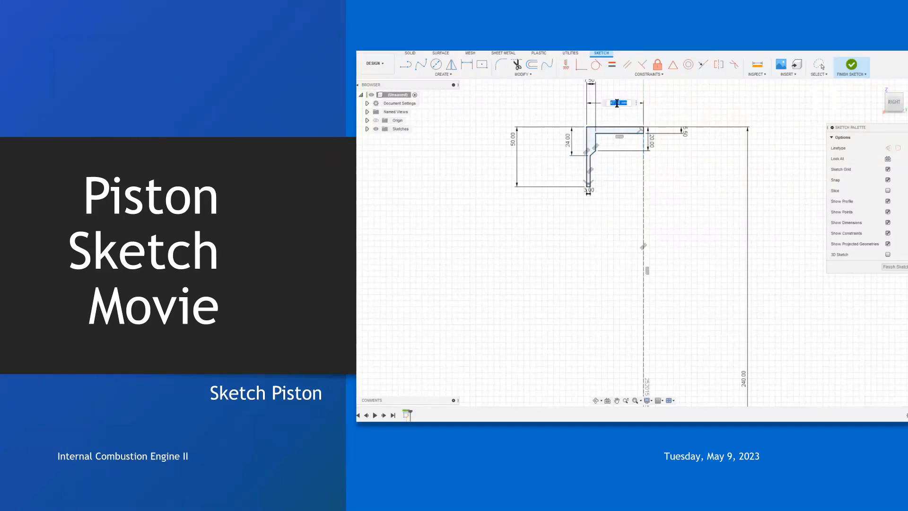
{"action": "left_click", "coordinate": [465, 63]}
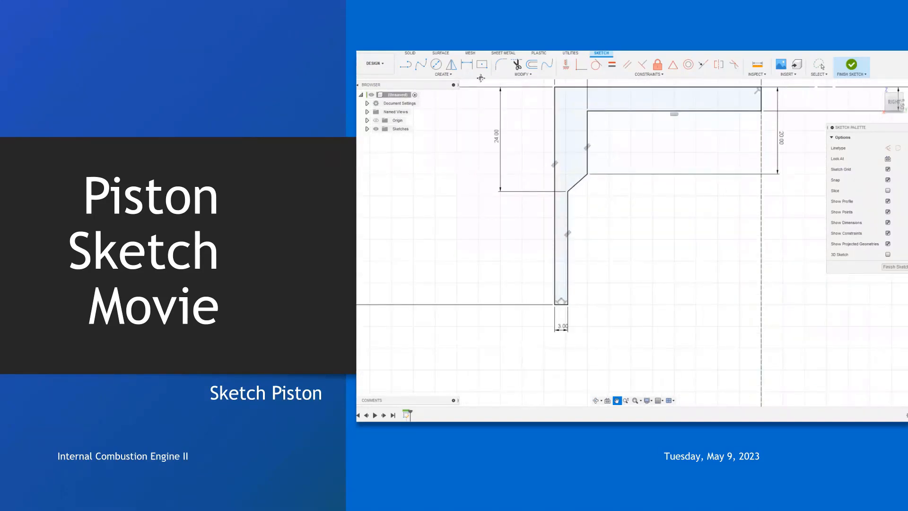
{"action": "mouse_move", "coordinate": [406, 64]}
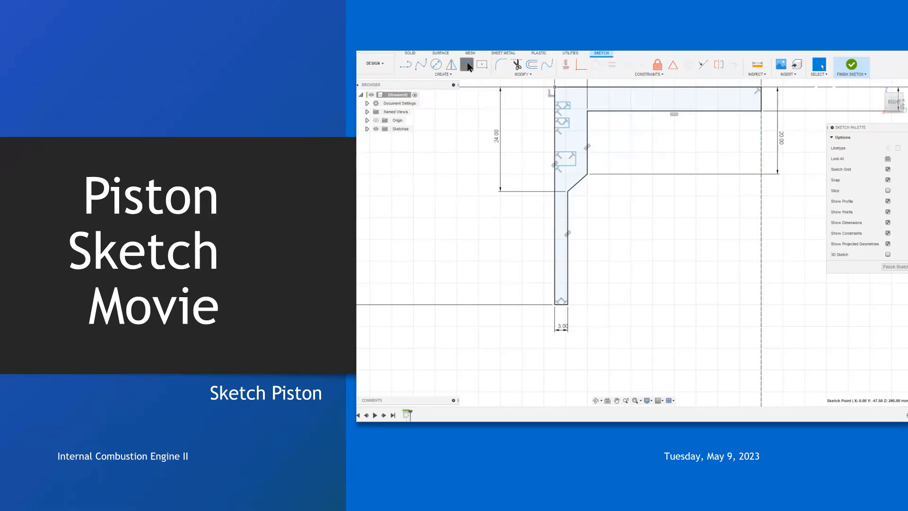
Dimension the ring groove heights and crown offsets with 4, 2.5 and 1.5 mm values
{"action": "left_click", "coordinate": [466, 64]}
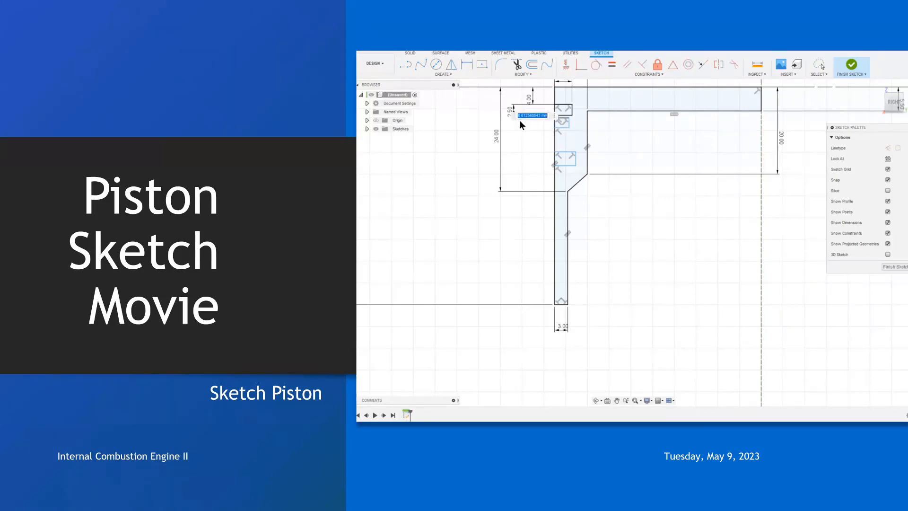
{"action": "type", "text": "2.5"}
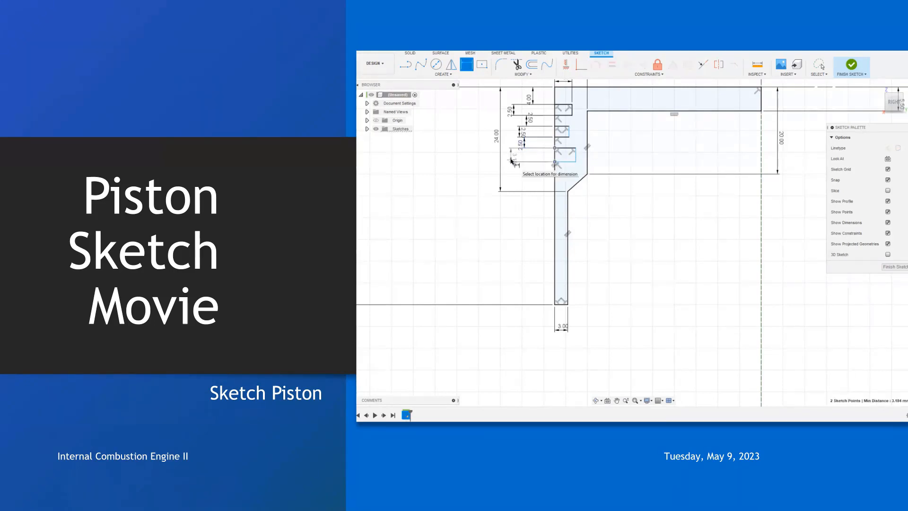
{"action": "left_click", "coordinate": [552, 160]}
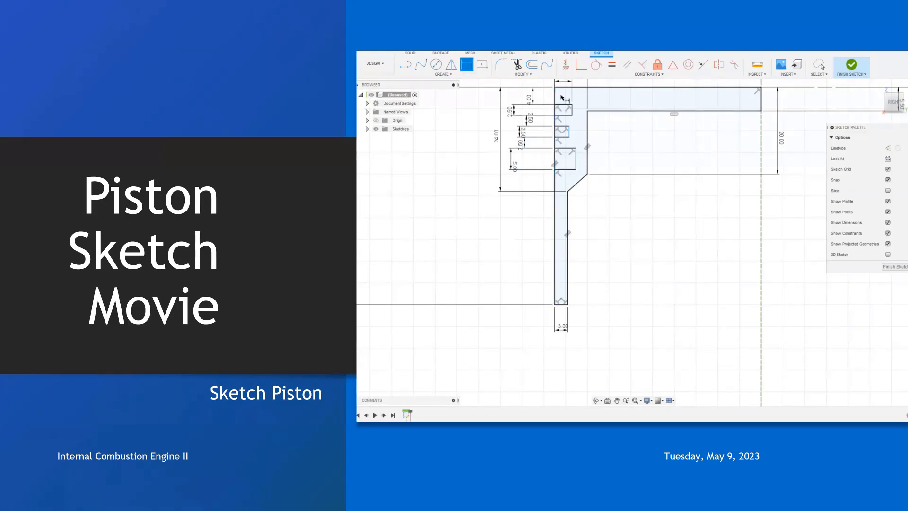
{"action": "left_click", "coordinate": [562, 111]}
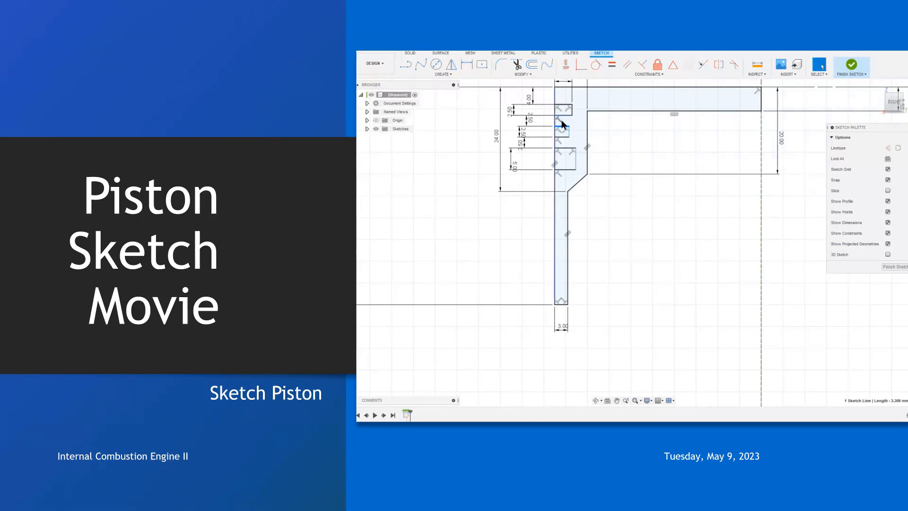
Make the middle and lower groove edge lines equal with the Equal constraint
{"action": "left_click", "coordinate": [611, 64]}
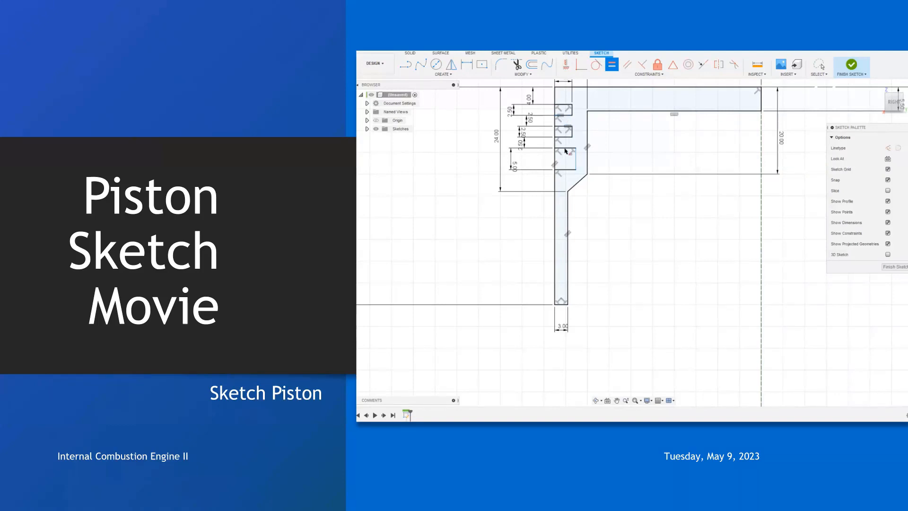
{"action": "left_click", "coordinate": [562, 155]}
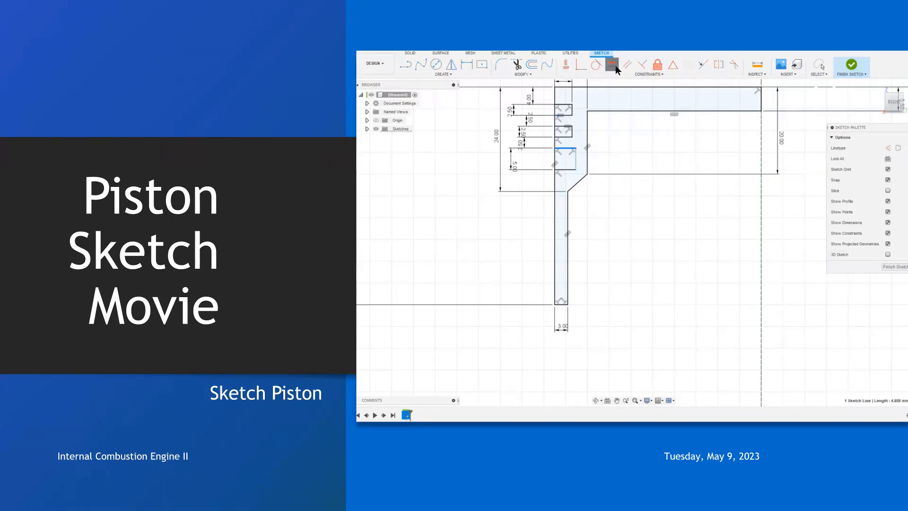
{"action": "left_click", "coordinate": [609, 64]}
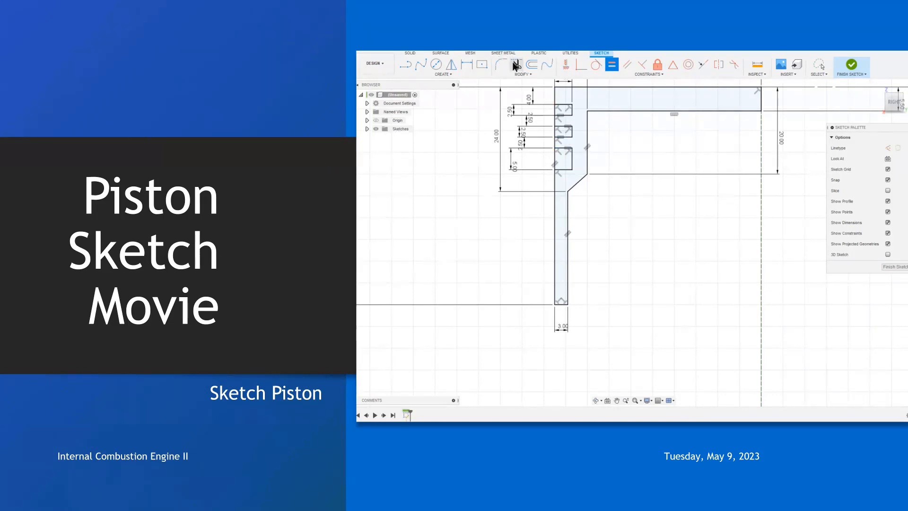
Trim away the outer wall segments crossing the groove openings
{"action": "left_click", "coordinate": [516, 64]}
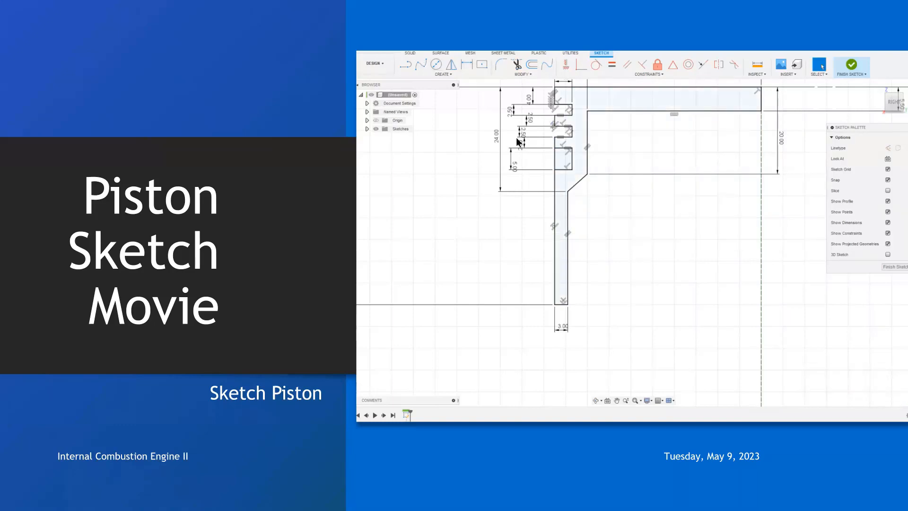
{"action": "left_click", "coordinate": [557, 232]}
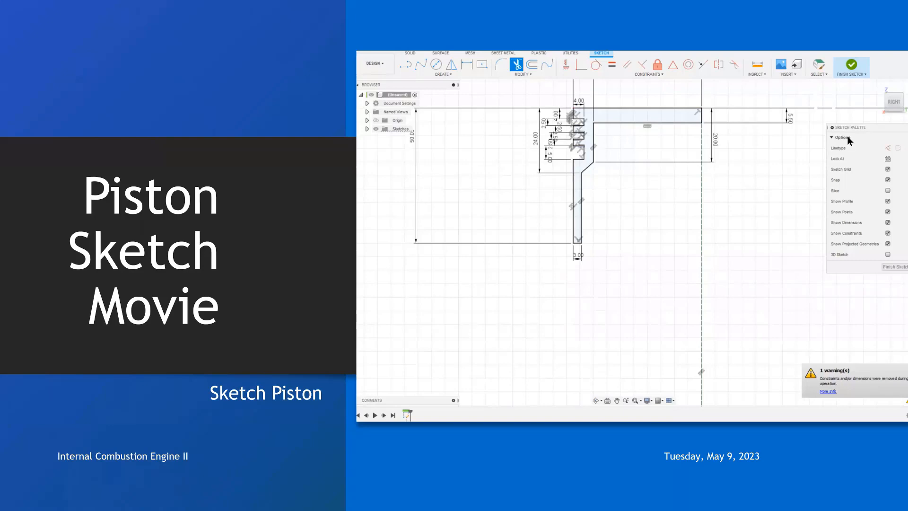
{"action": "mouse_move", "coordinate": [852, 197]}
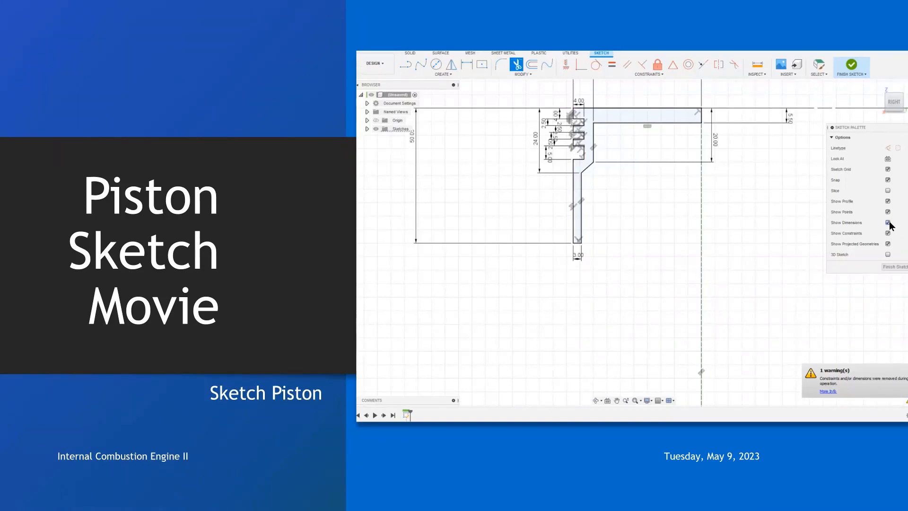
Uncheck Show Dimensions in the Sketch Palette, leaving only the grooved piston outline
{"action": "left_click", "coordinate": [888, 223]}
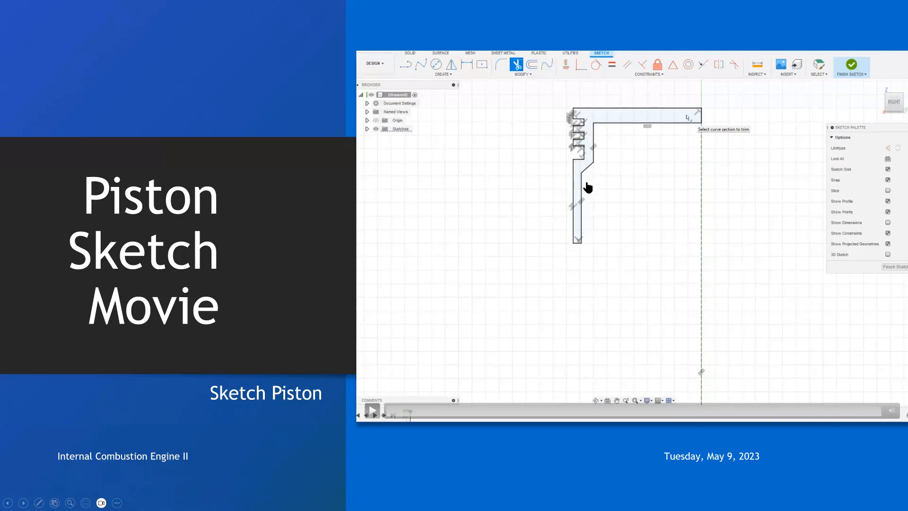
{"action": "mouse_move", "coordinate": [634, 161]}
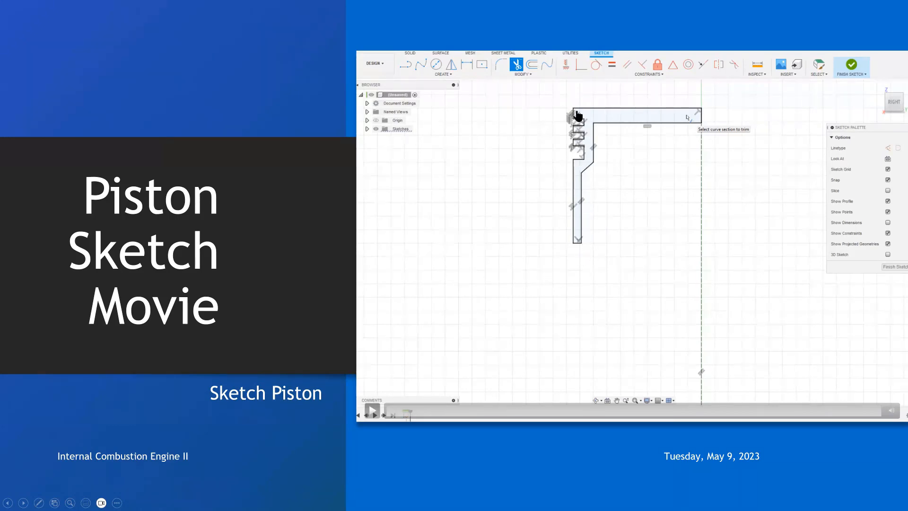
{"action": "left_click", "coordinate": [373, 411]}
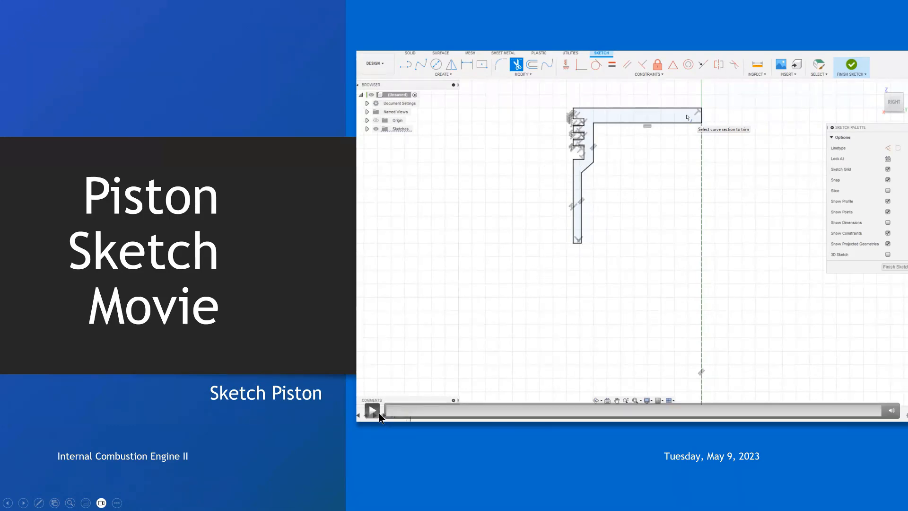